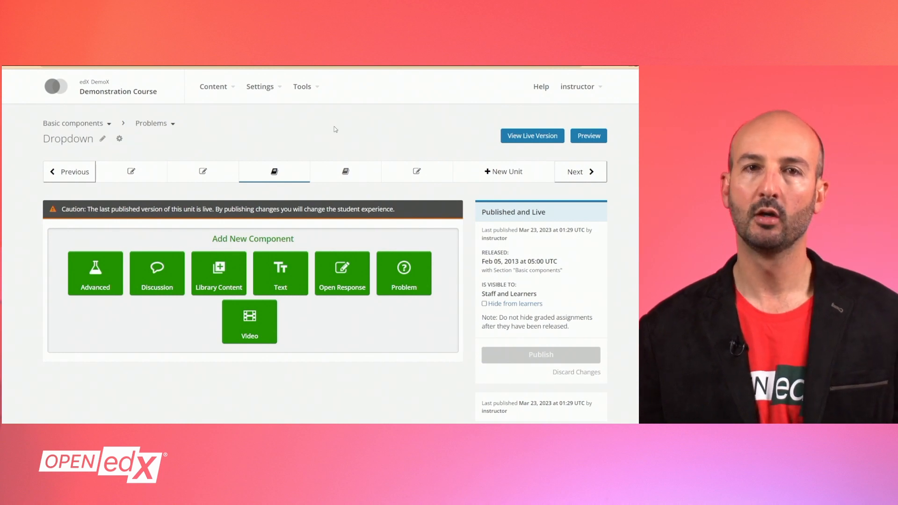
# Add a new Problem component of type Dropdown to the unit, opening its empty editor.
pyautogui.click(404, 273)
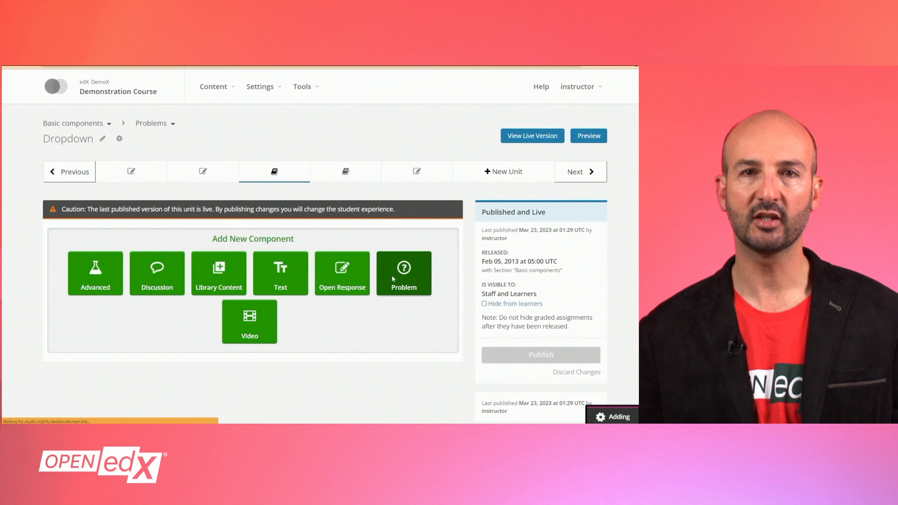
pyautogui.click(404, 273)
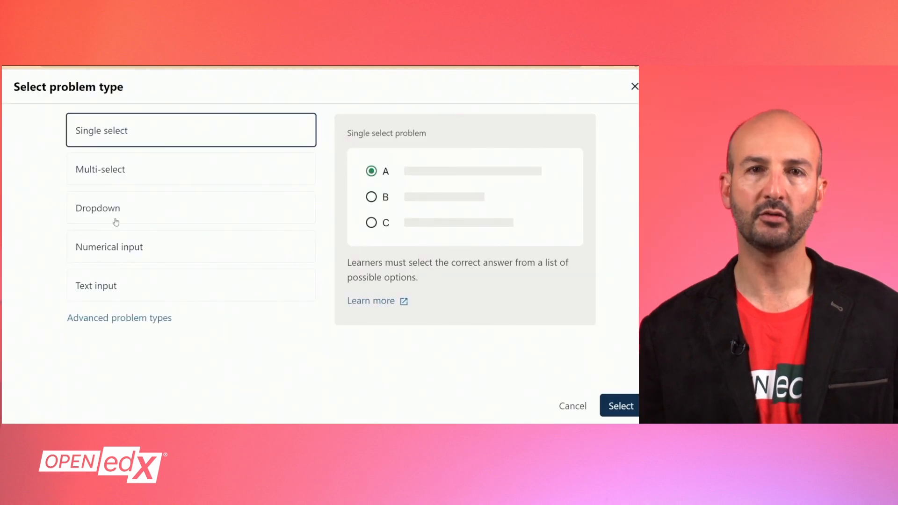
pyautogui.click(116, 207)
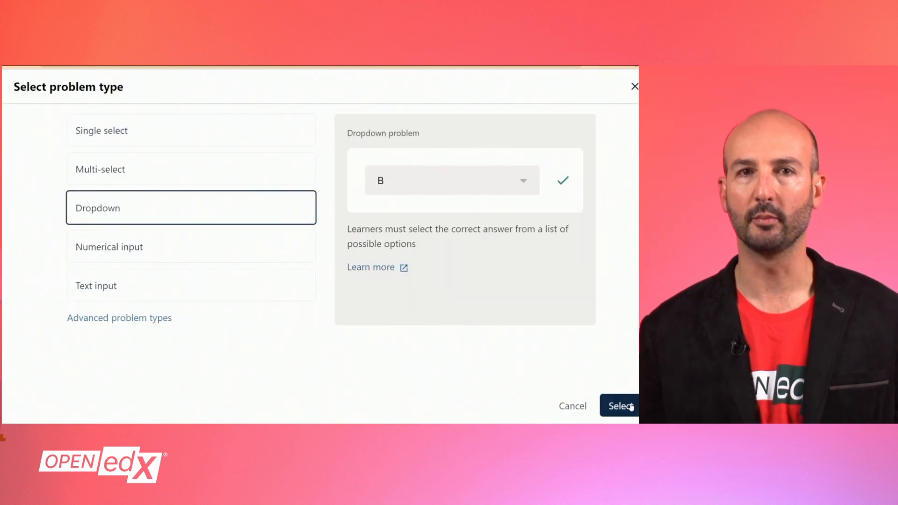
pyautogui.click(620, 405)
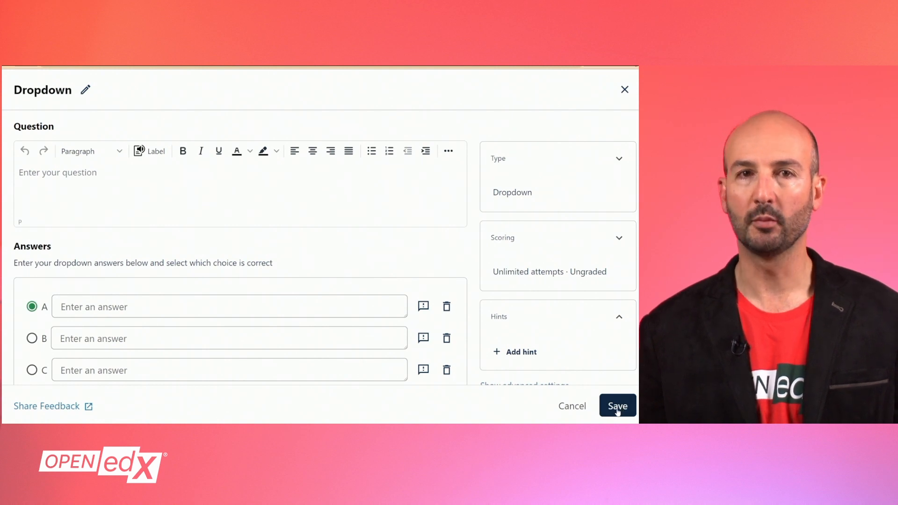
pyautogui.moveTo(303, 251)
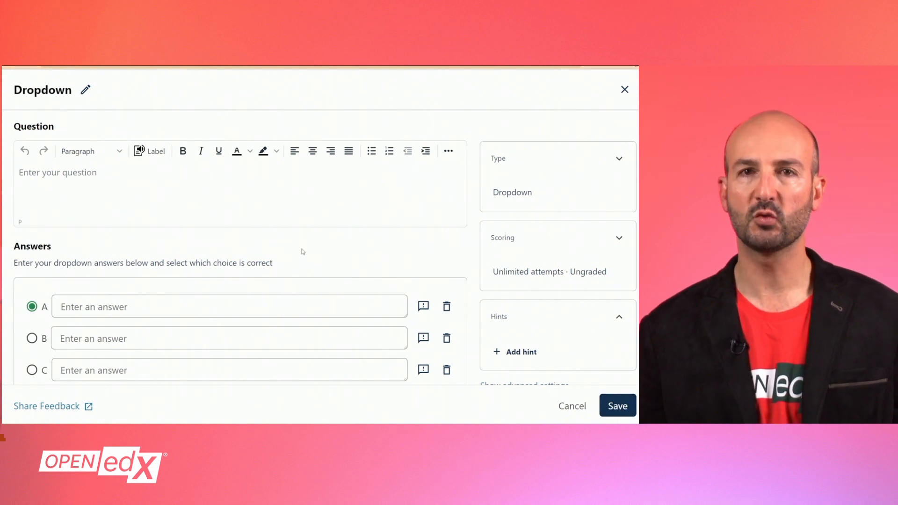
pyautogui.moveTo(67, 138)
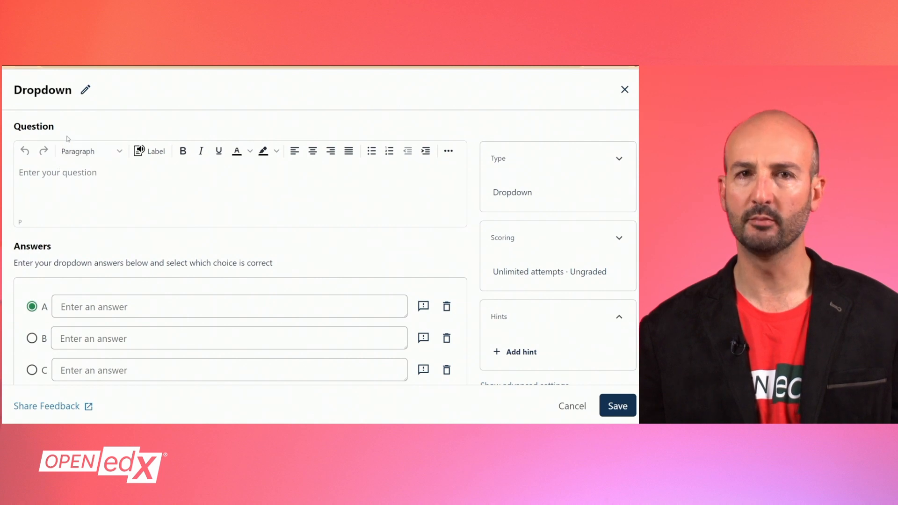
# Rename the problem to 'Dropdown example'.
pyautogui.click(85, 90)
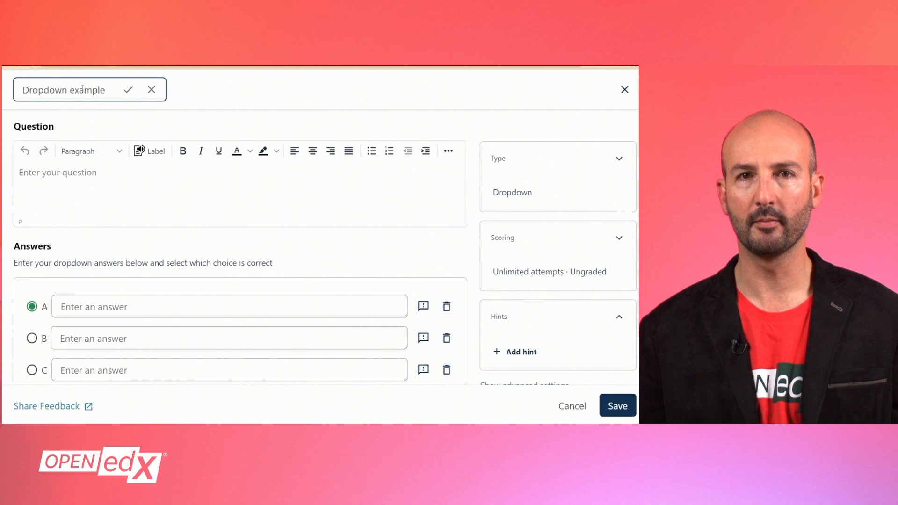
pyautogui.click(129, 90)
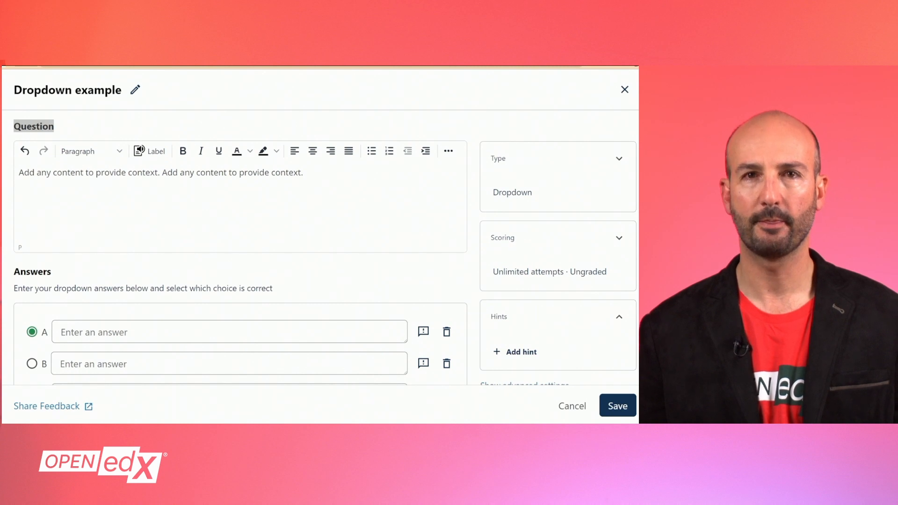
# Enter the question 'Based in the explanation above, what is the best option?' and mark it as the label.
pyautogui.write('Based in the explanation above, what is the best option?')
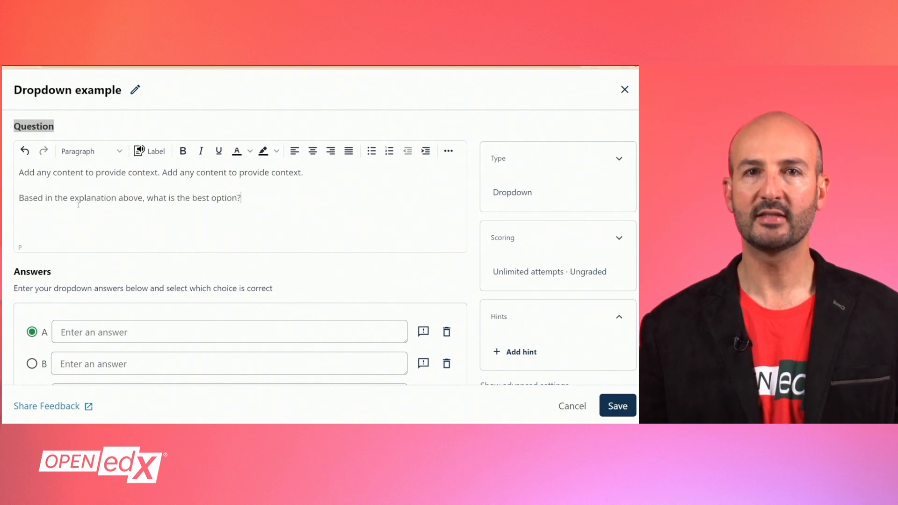
pyautogui.moveTo(146, 197); pyautogui.dragTo(190, 197)
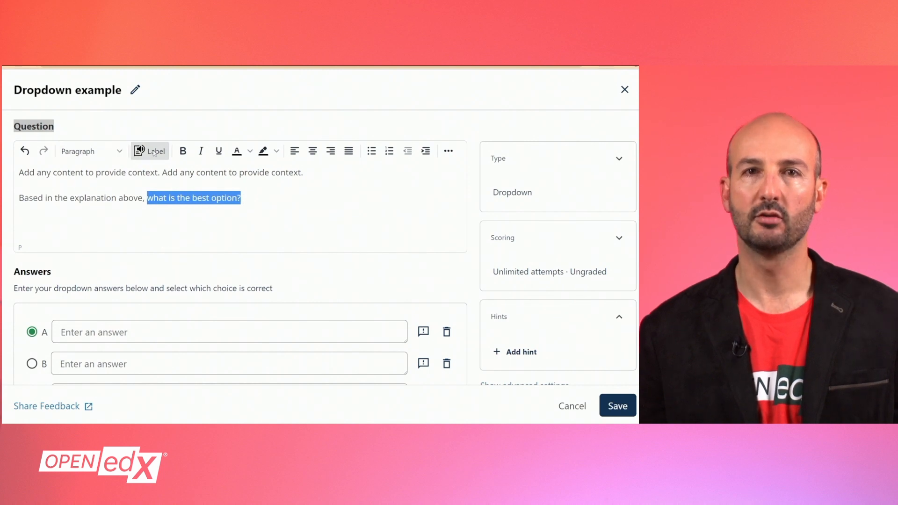
pyautogui.click(149, 150)
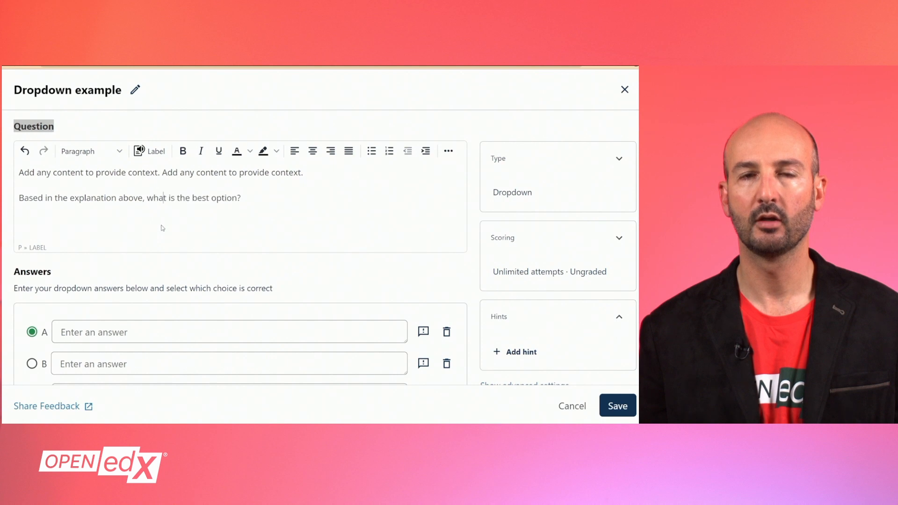
# Fill the answers Option 1, Option 2 and Option 3, with Option 2 marked correct.
pyautogui.scroll(-3)
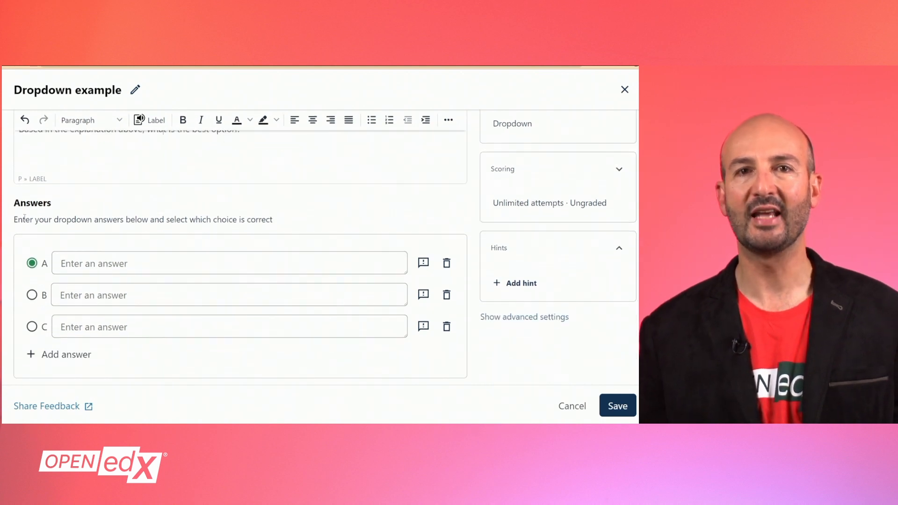
pyautogui.doubleClick(33, 203)
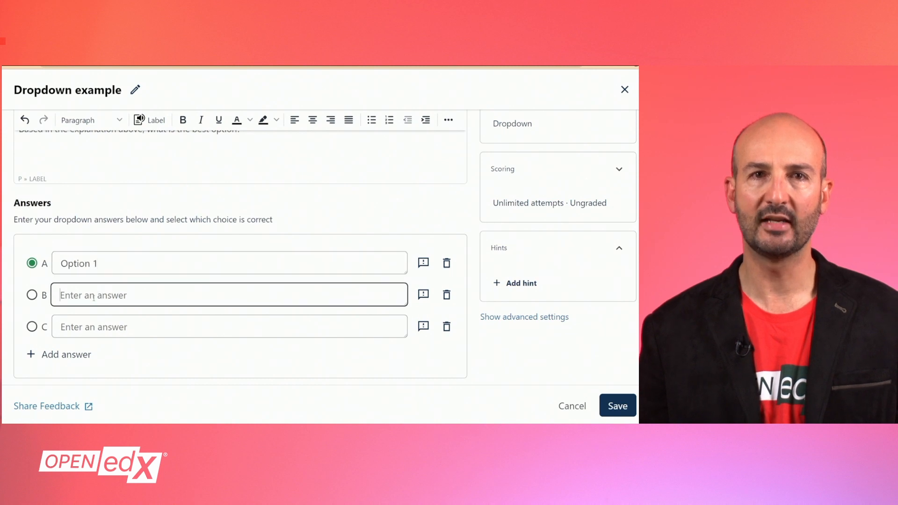
pyautogui.write('Option 3')
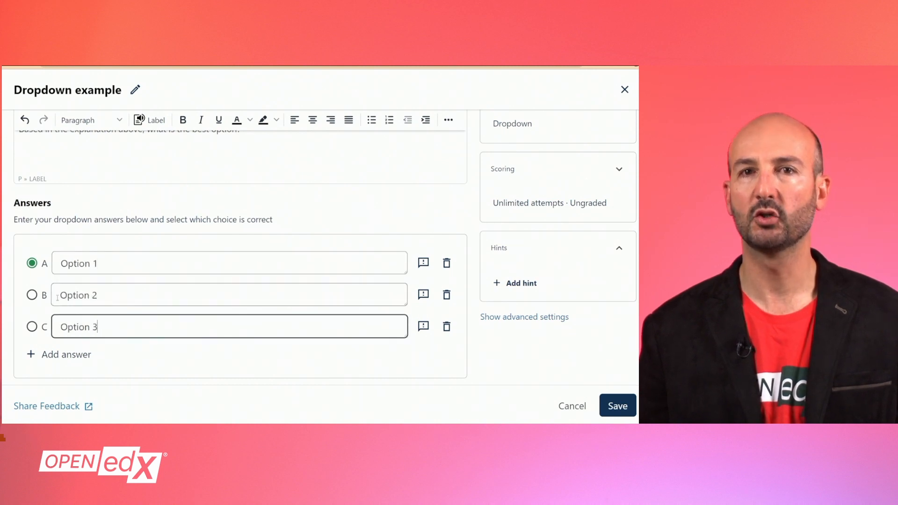
pyautogui.click(32, 295)
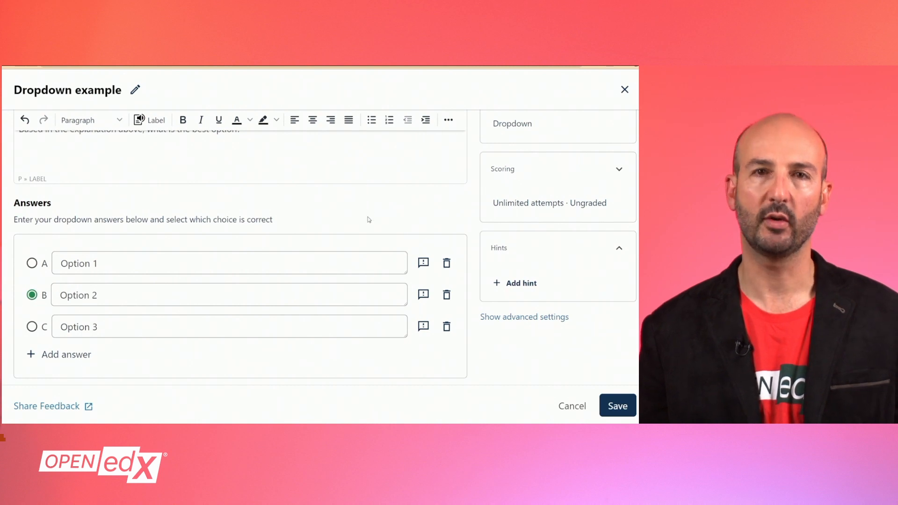
# Add a feedback field for the Option 1 answer and begin writing it.
pyautogui.click(422, 263)
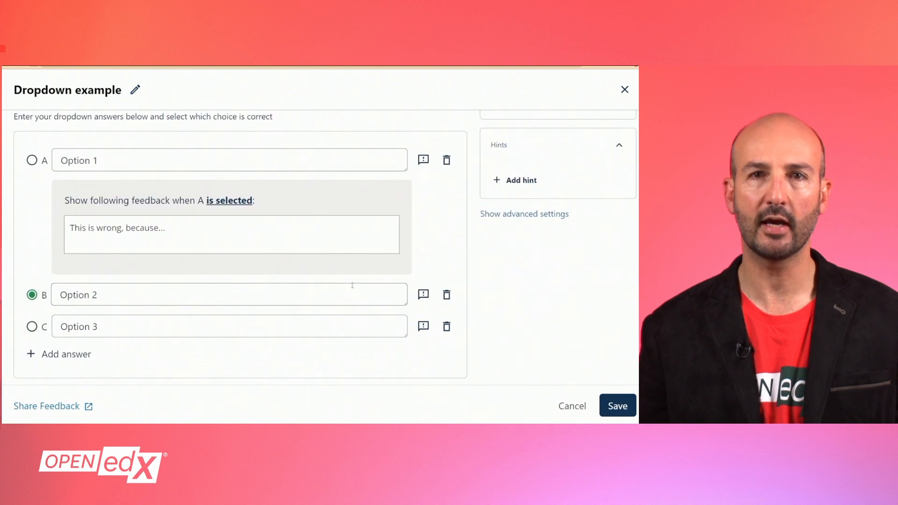
pyautogui.click(423, 326)
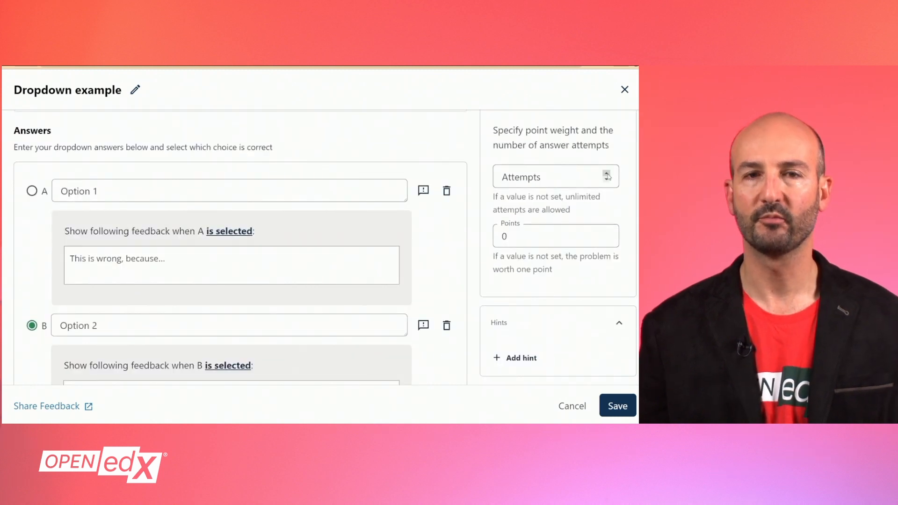
# Finish the scoring value and add a second hint after 'Simple solutions are often the best'.
pyautogui.write('5')
pyautogui.write('Simple solutions are often the best')
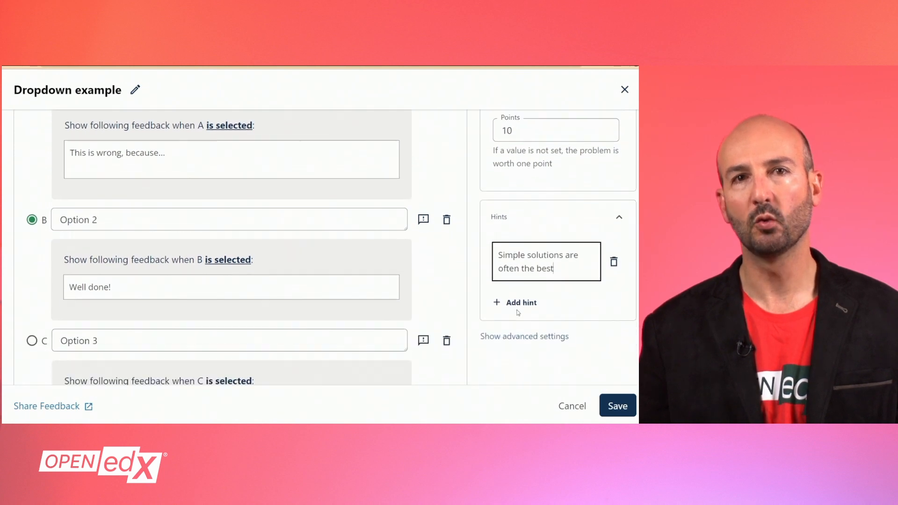
pyautogui.click(516, 303)
pyautogui.write('Option 3 is problematic')
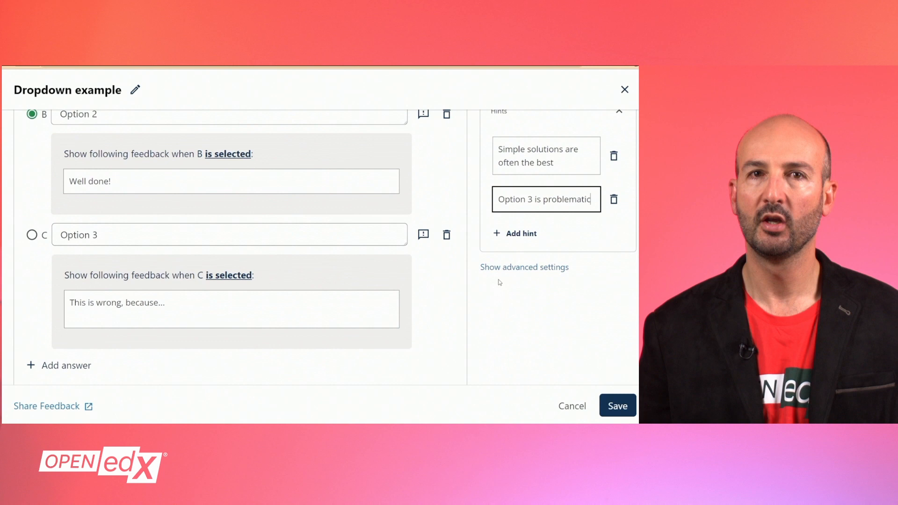
pyautogui.moveTo(528, 272)
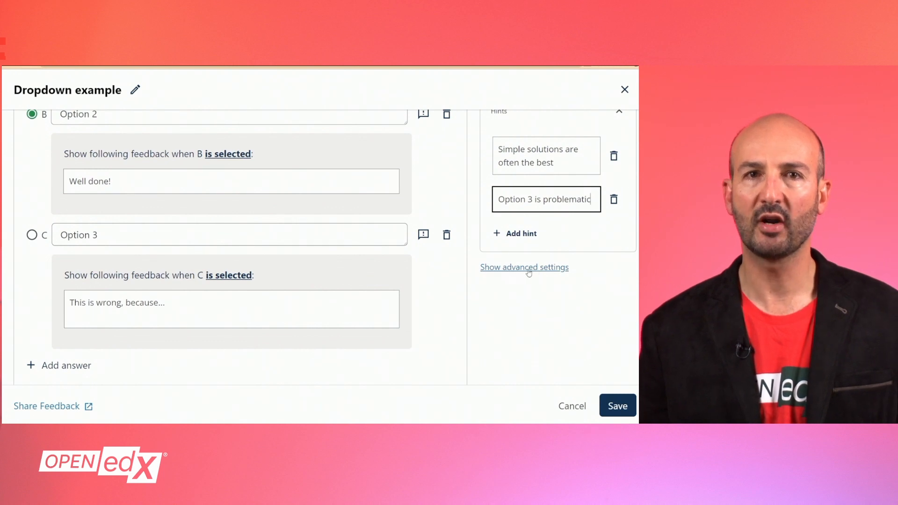
# In advanced settings, show the answer when Finished with the explanation 'Option 2 is correct'.
pyautogui.click(524, 268)
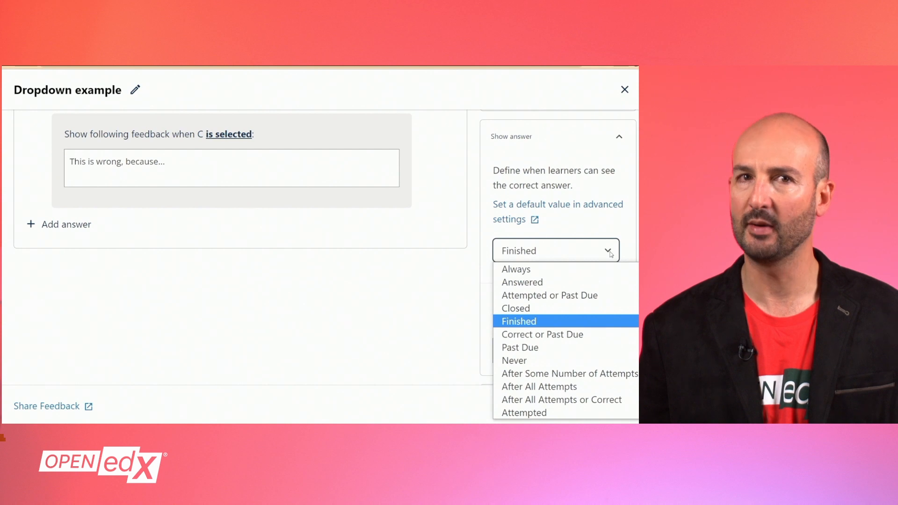
pyautogui.click(518, 322)
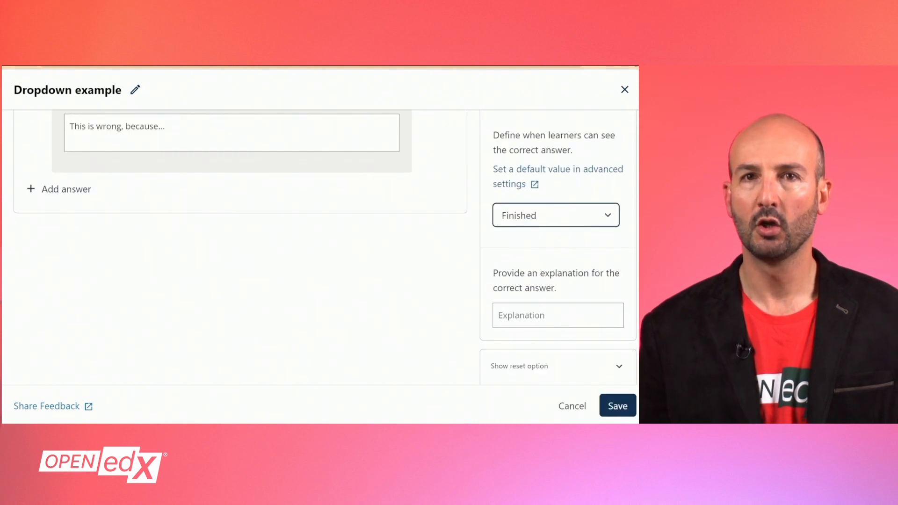
pyautogui.write('Option 2 is correct')
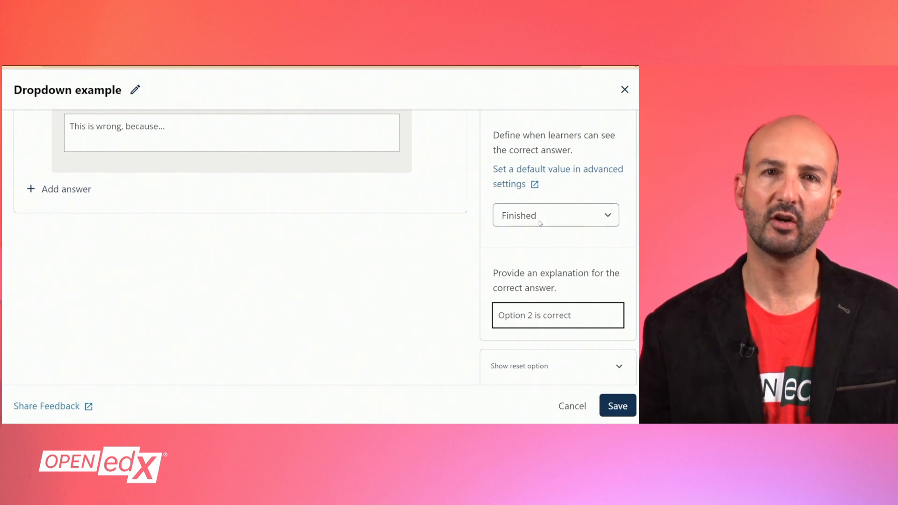
pyautogui.scroll(-3)
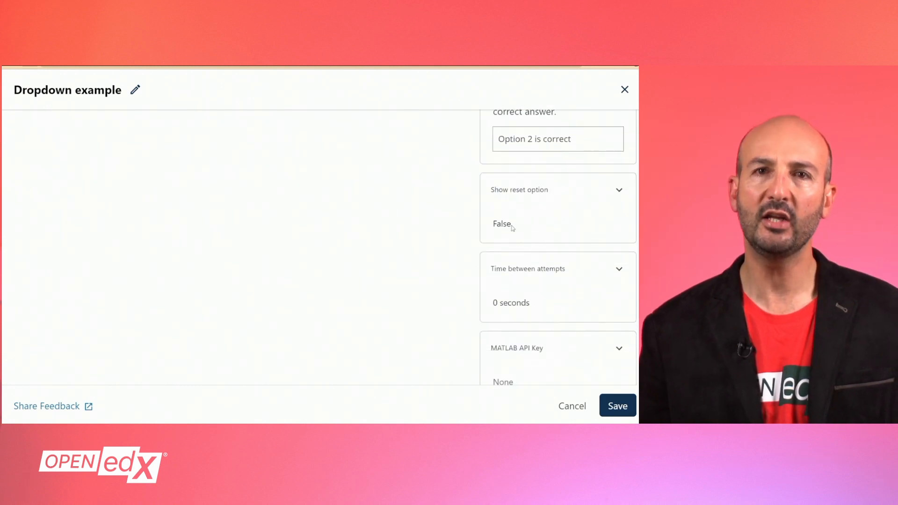
pyautogui.moveTo(544, 303)
pyautogui.write('5')
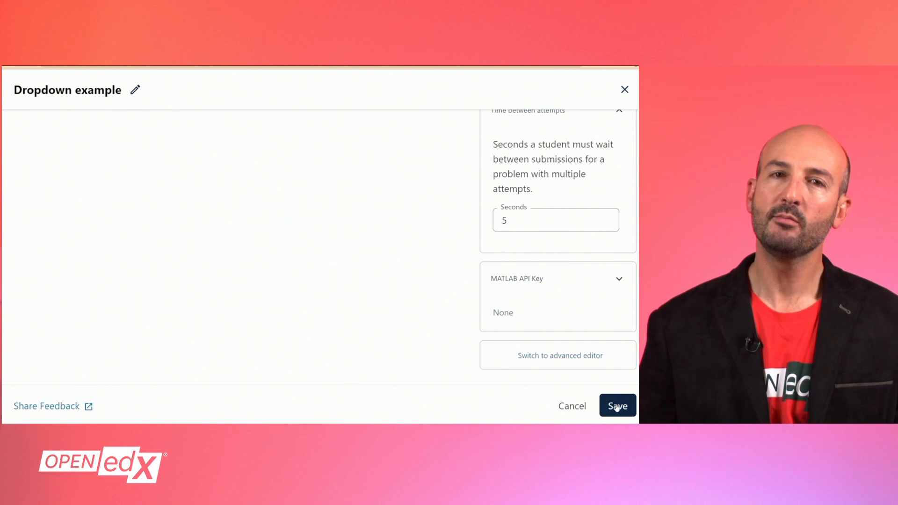
# Save the Dropdown example problem and reopen its editor from the unit.
pyautogui.click(618, 405)
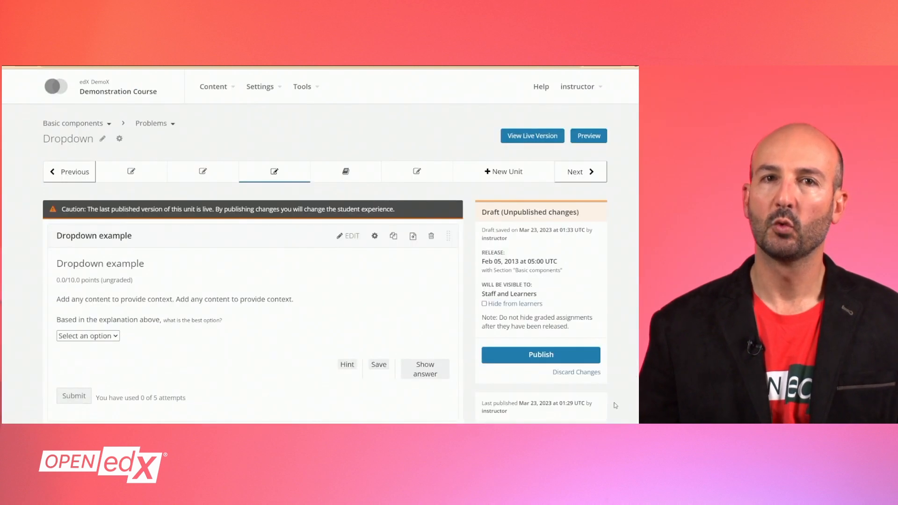
pyautogui.moveTo(348, 238)
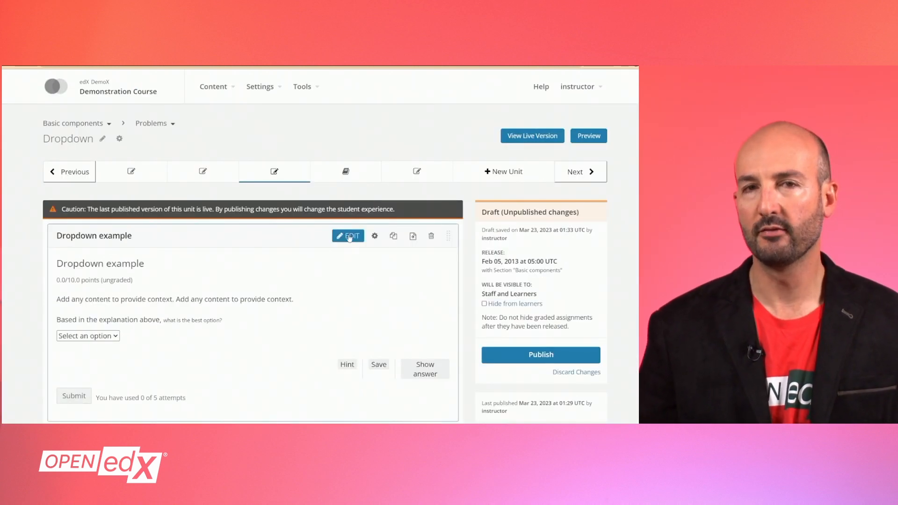
pyautogui.click(348, 236)
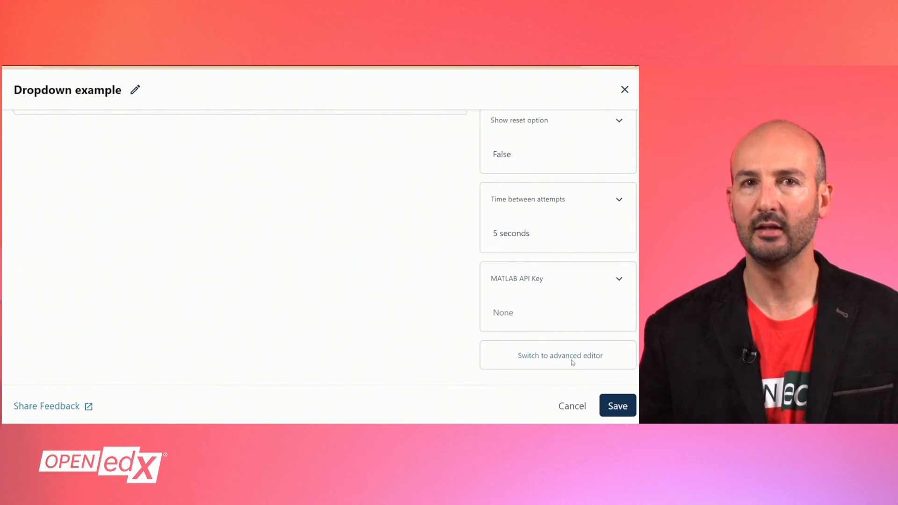
# Convert the problem to OLX in the advanced editor, fold a code block, and save.
pyautogui.click(560, 355)
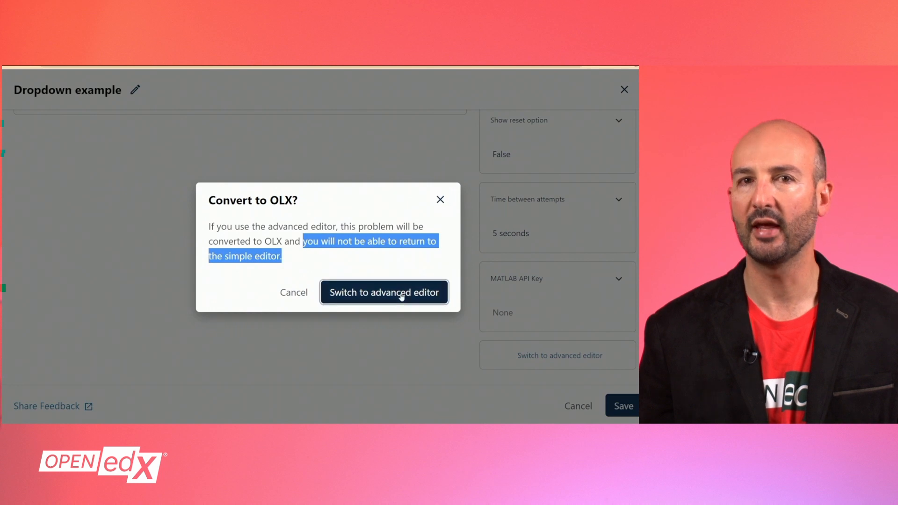
pyautogui.click(384, 292)
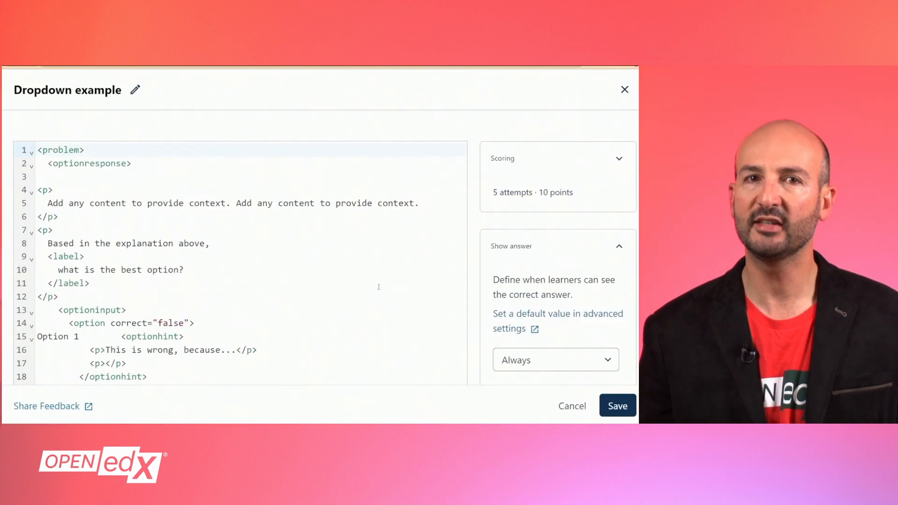
pyautogui.scroll(-3)
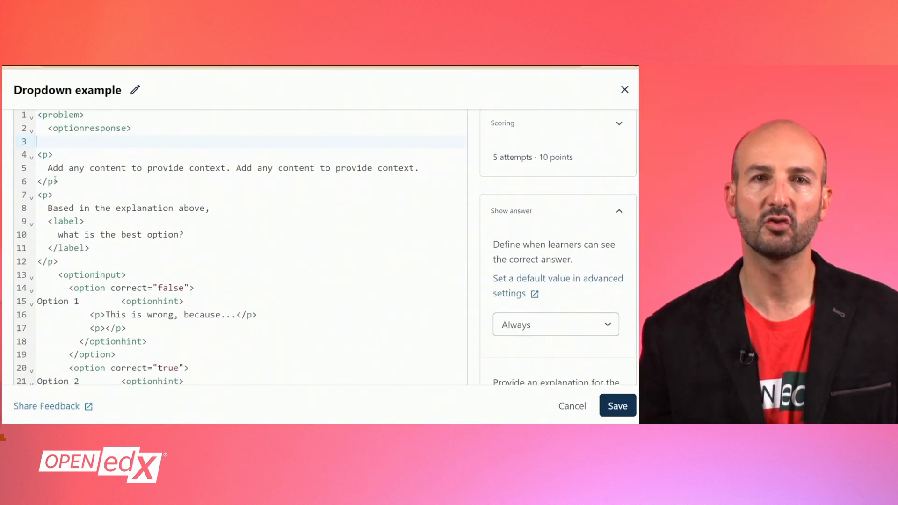
pyautogui.click(29, 155)
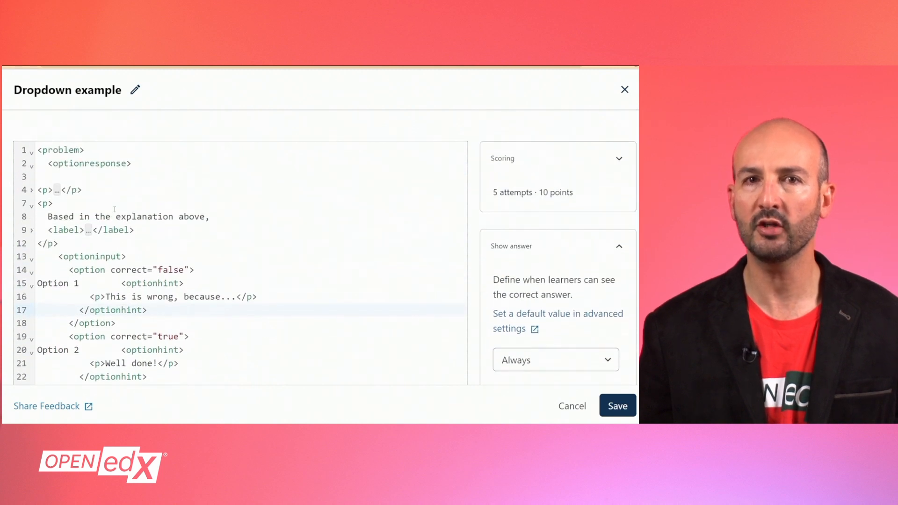
pyautogui.click(617, 405)
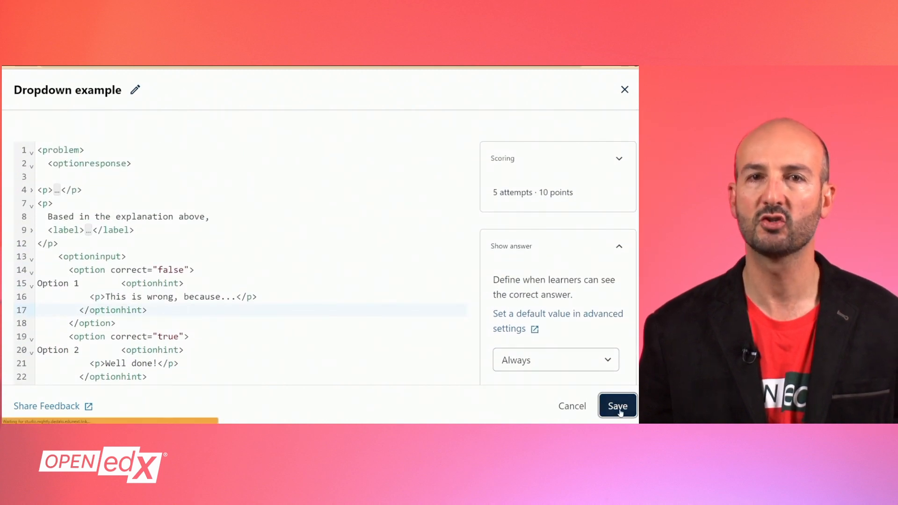
# Save the OLX problem and submit Option 1, which is marked Incorrect with its feedback.
pyautogui.click(617, 404)
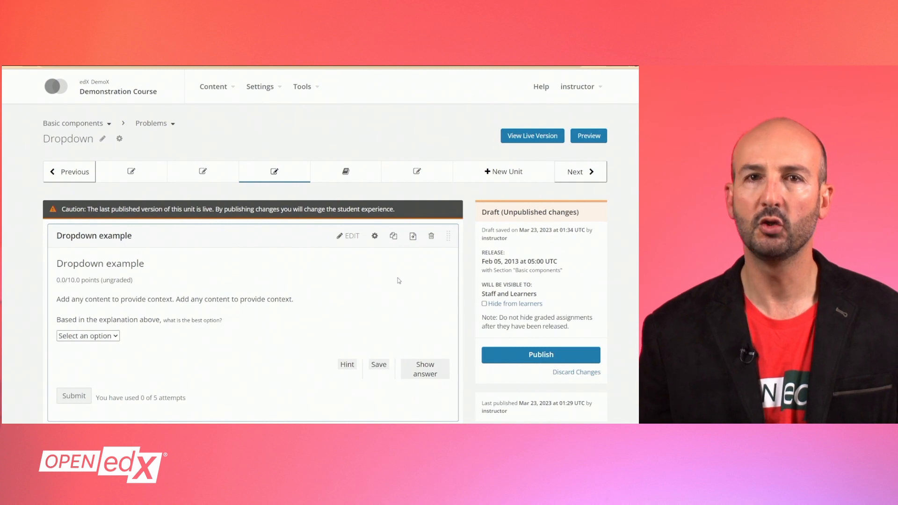
pyautogui.scroll(-3)
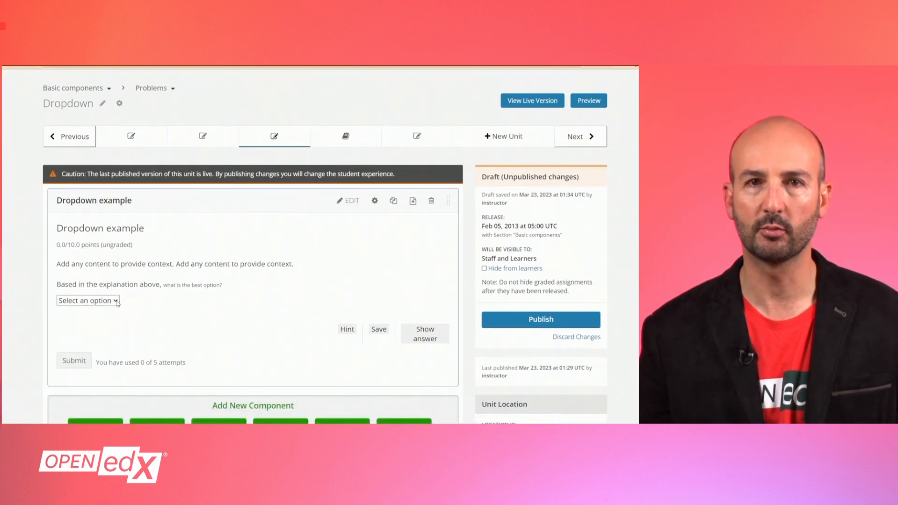
pyautogui.click(73, 383)
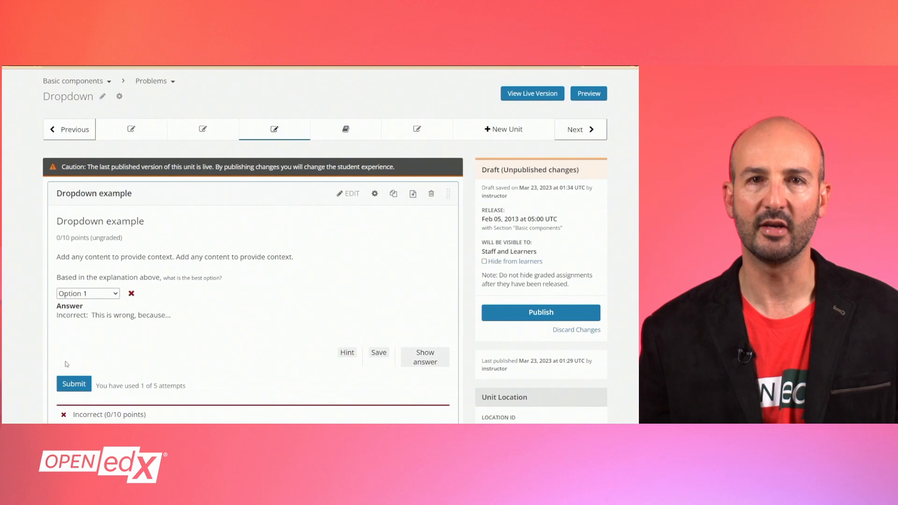
pyautogui.scroll(-3)
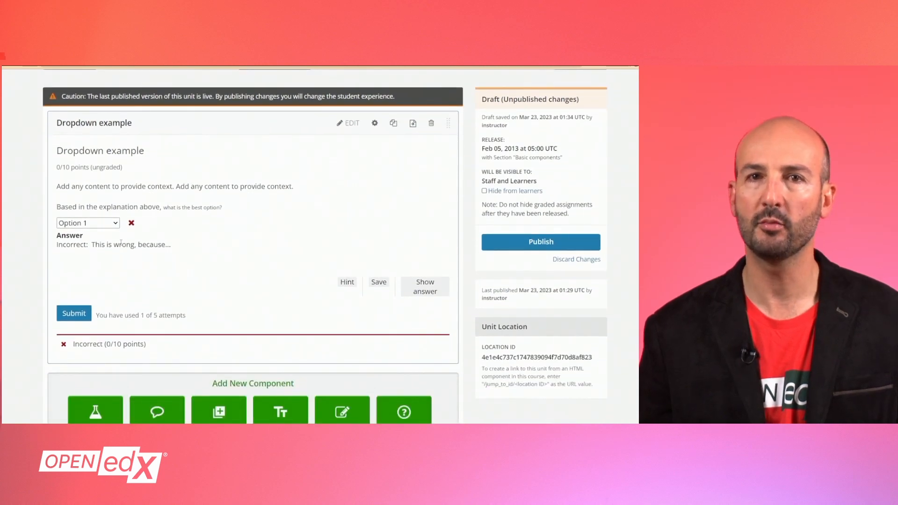